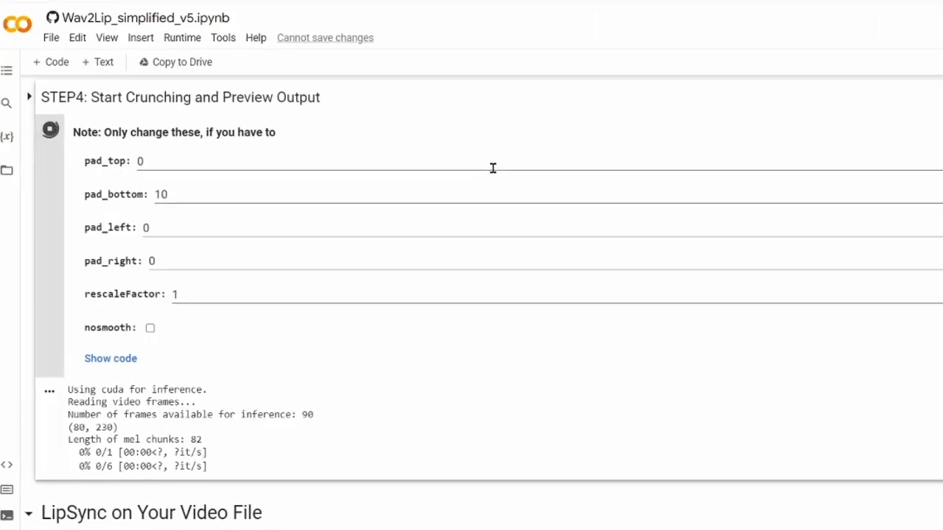
Instant-clone an 'Elon Musk' voice from the uploaded sample and enter the cookies line.
scroll(up, 3)
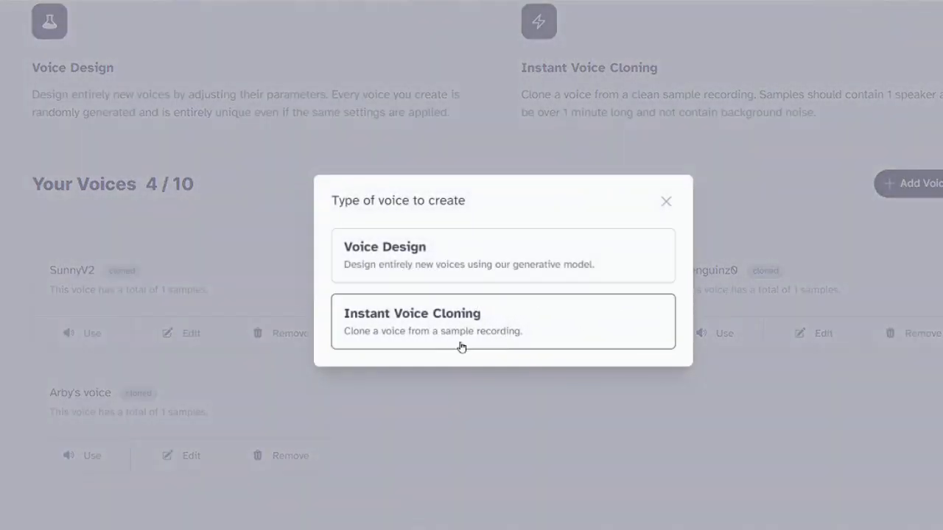
click(503, 321)
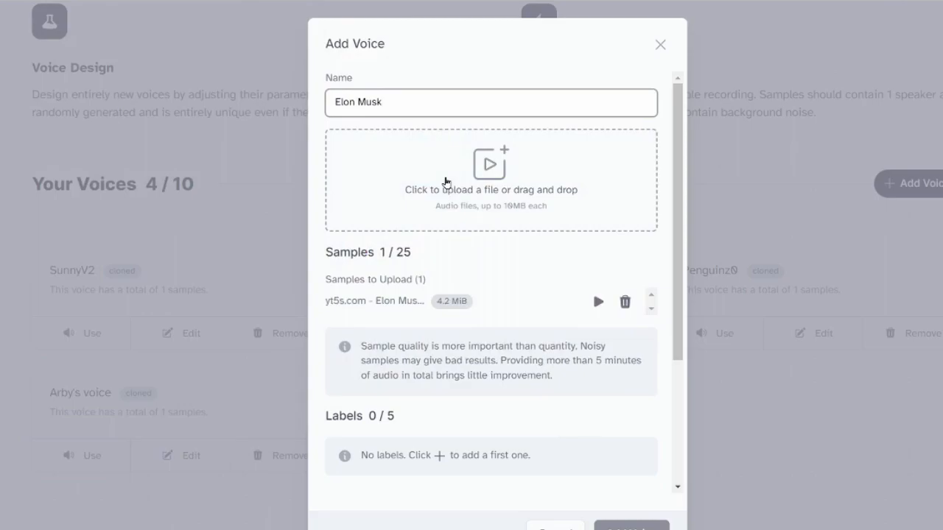
scroll(down, 3)
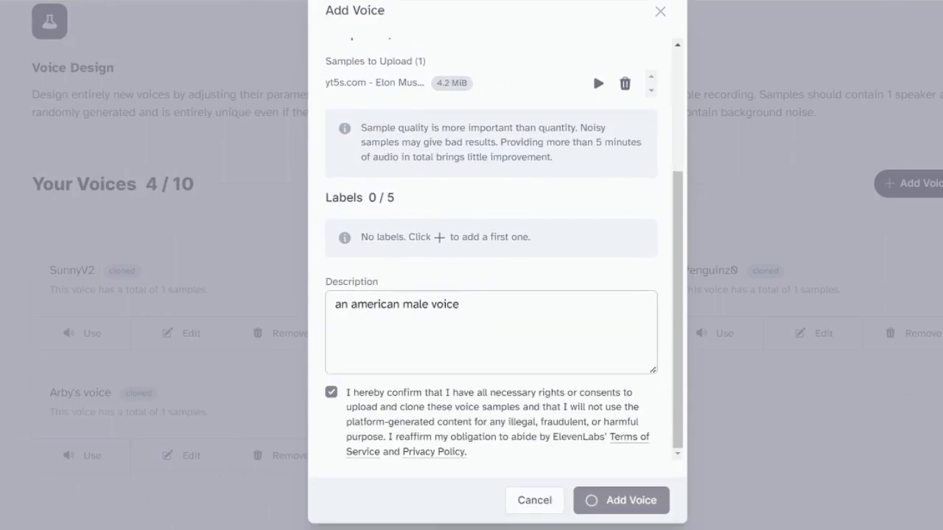
click(621, 500)
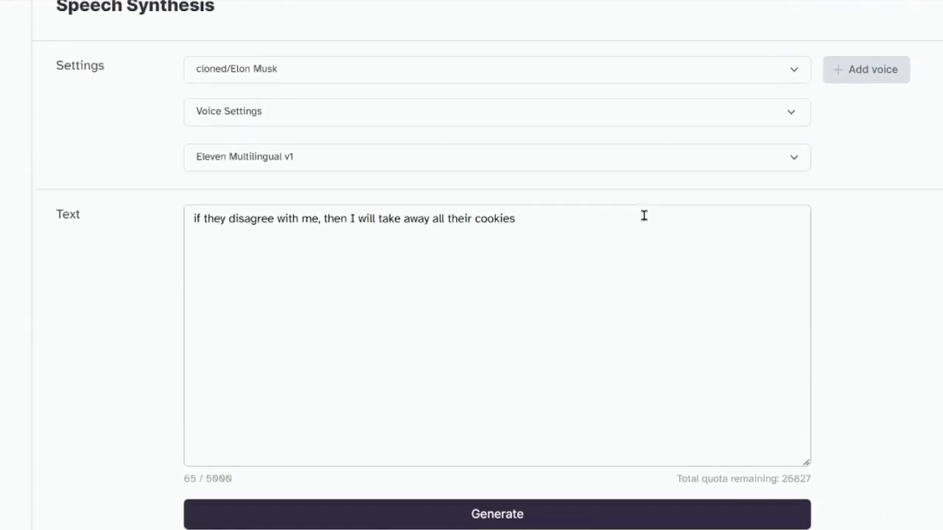
click(498, 513)
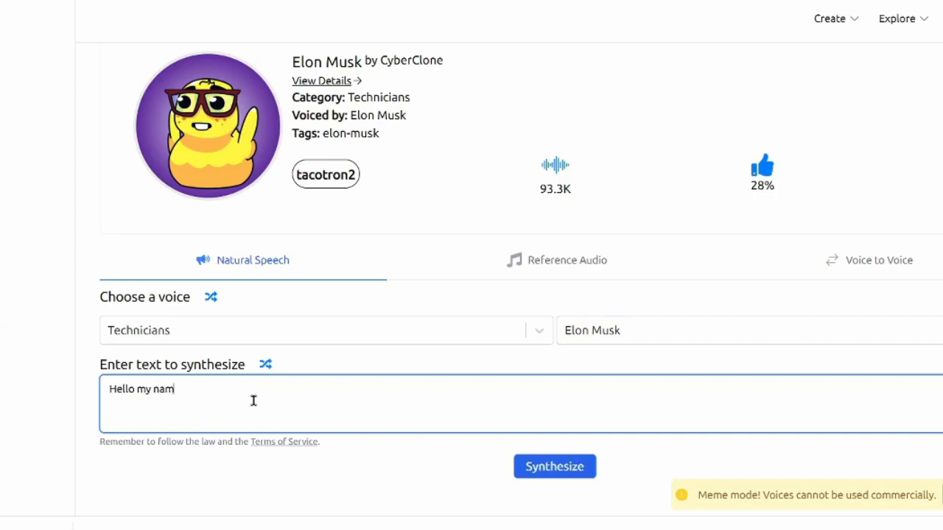
Synthesize 'Hello my name is elon musk' with Uberduck's Technicians > Elon Musk voice.
text(e is elon musk)
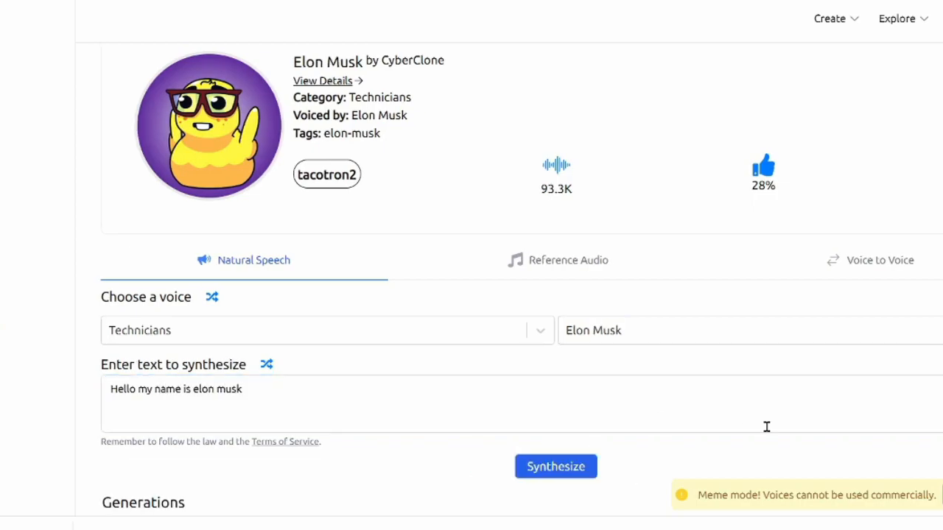
click(556, 466)
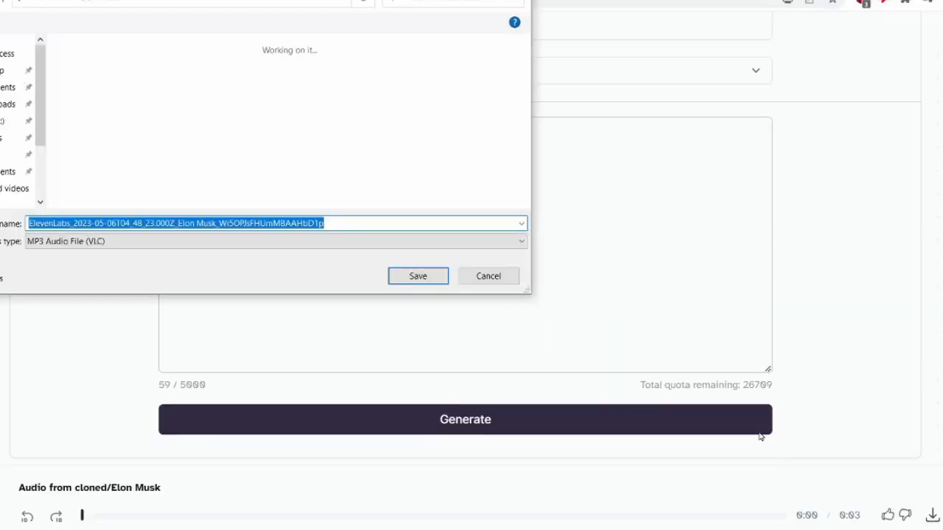
Save the generated ElevenLabs Elon Musk clip as an MP3 file.
click(418, 276)
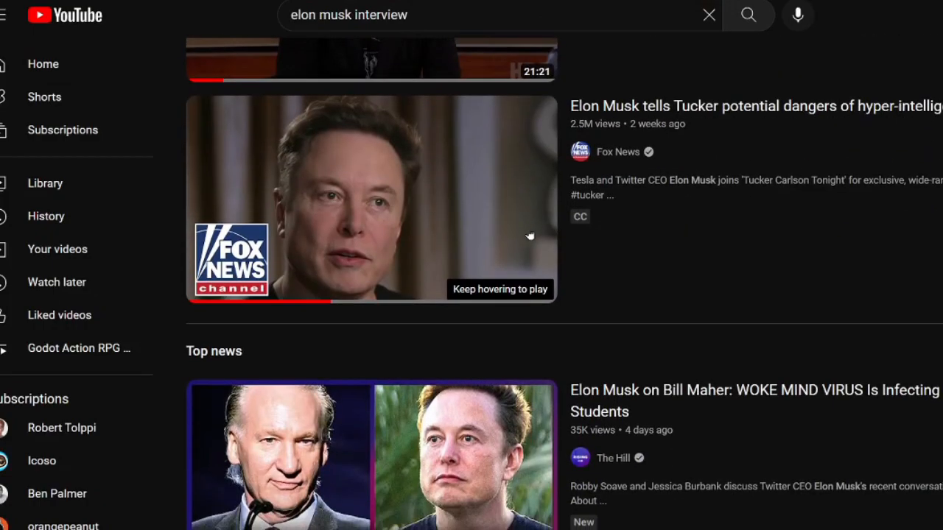
Play the Fox News Tucker interview where Elon Musk warns about AI.
click(371, 199)
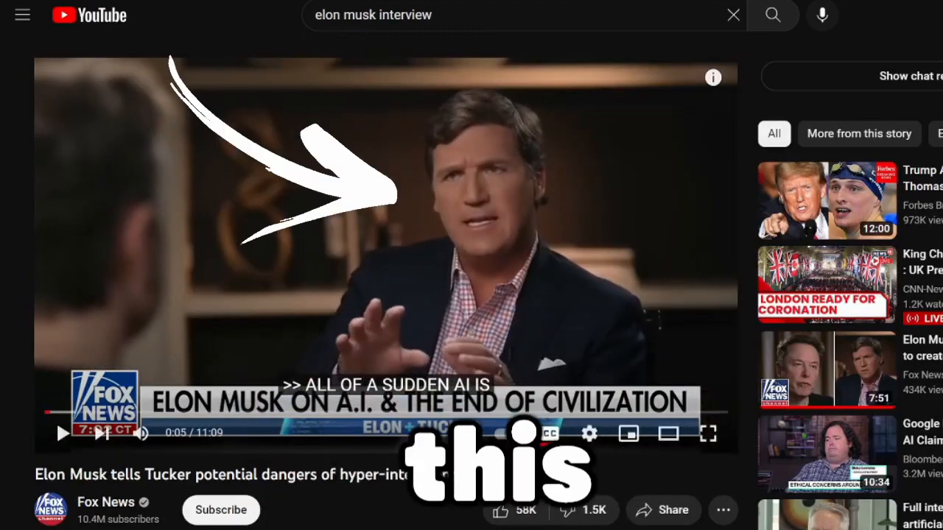
click(213, 4)
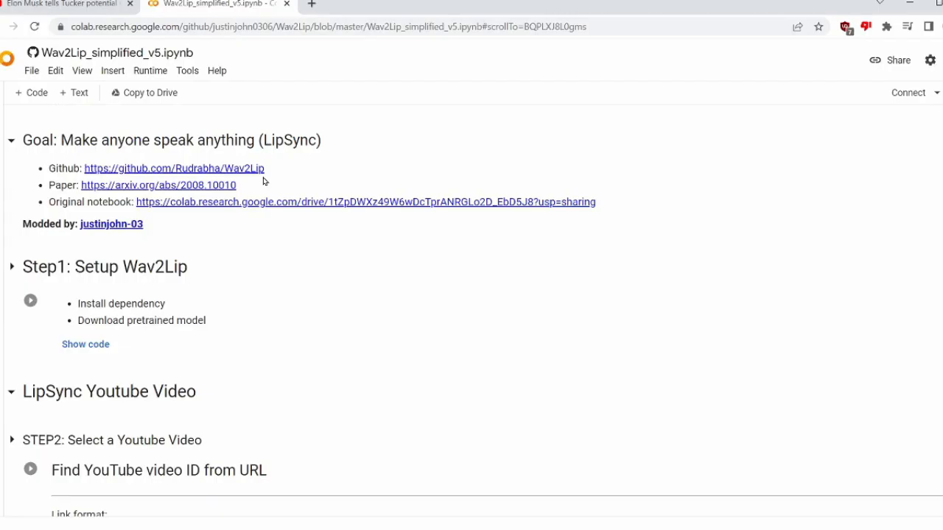
mouse_move(346, 315)
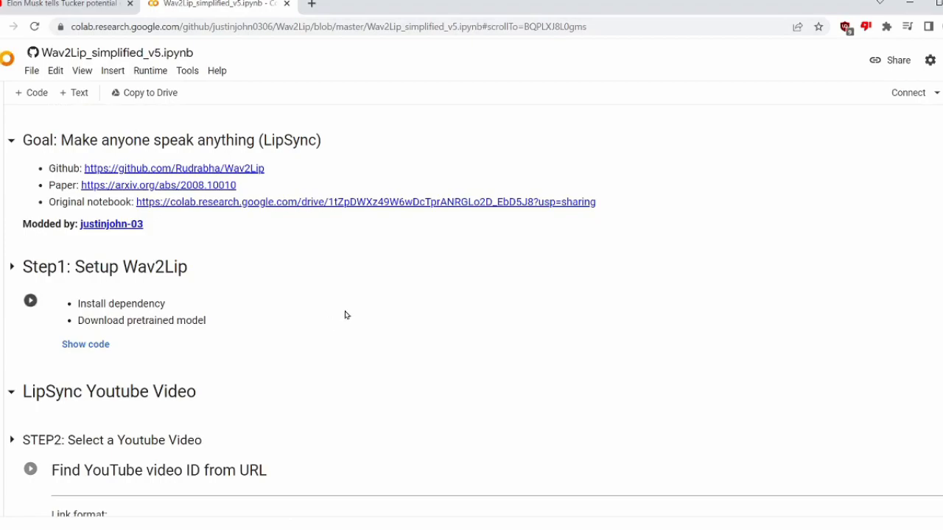
Switch to the Wav2Lip_simplified_v5.ipynb tab and connect it to a Colab runtime.
click(112, 224)
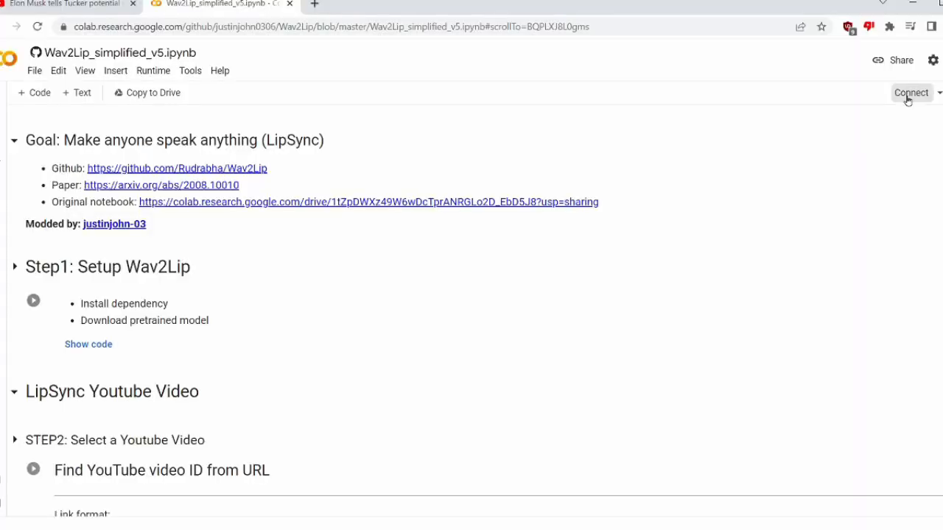
click(911, 92)
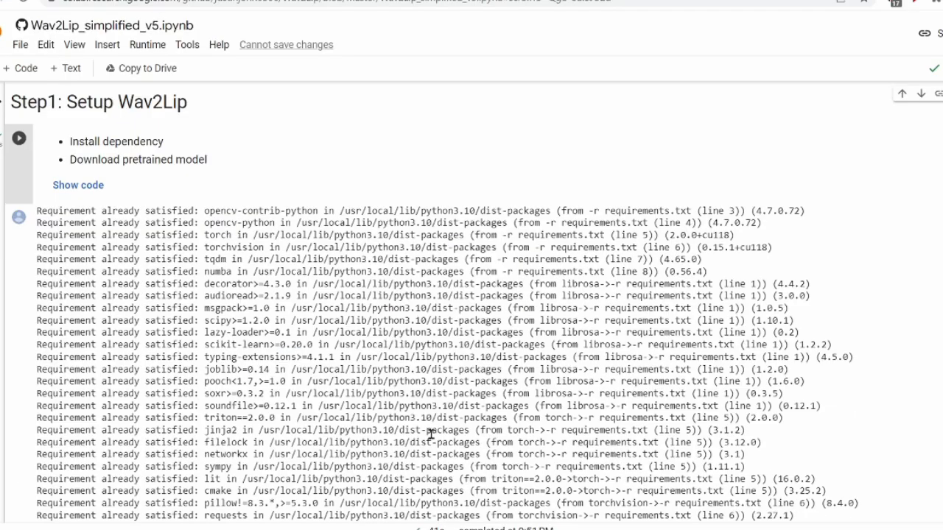
Run the setup and trim cells, then preview the 3-second Elon Musk clip.
scroll(down, 3)
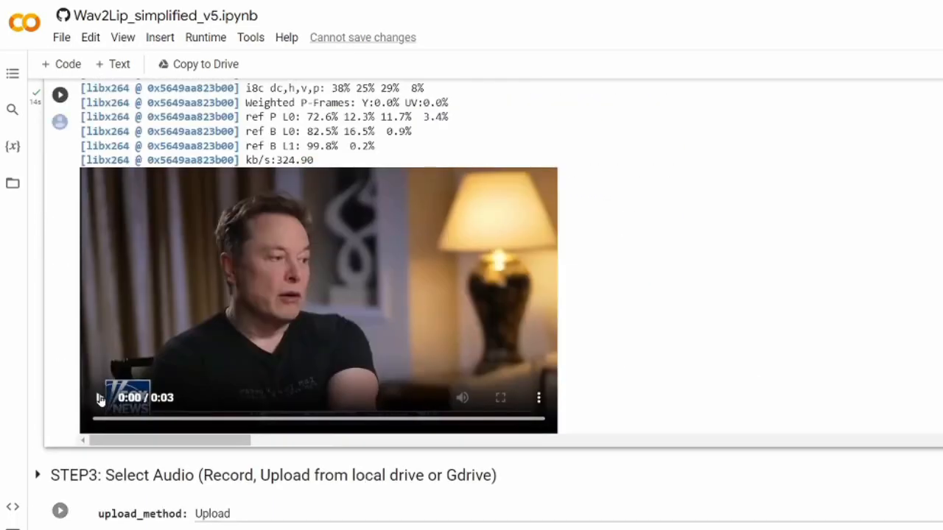
click(98, 398)
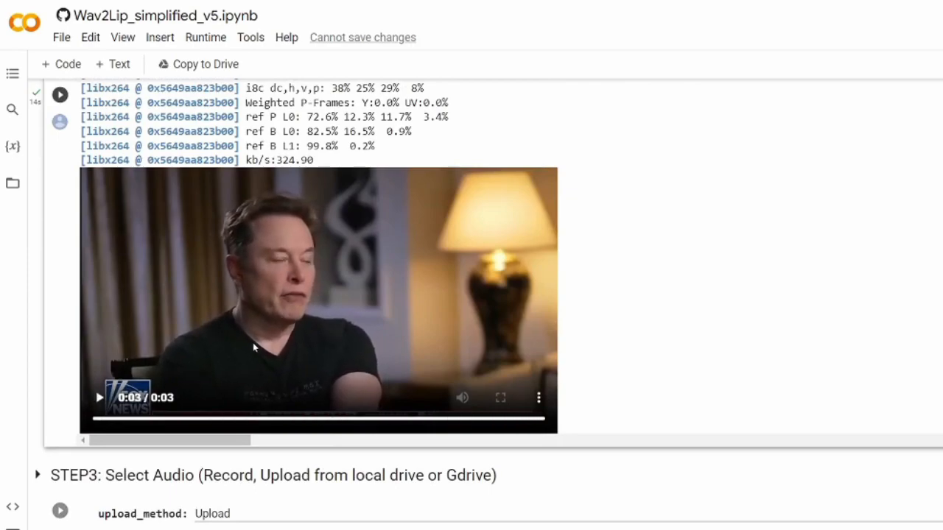
mouse_move(707, 307)
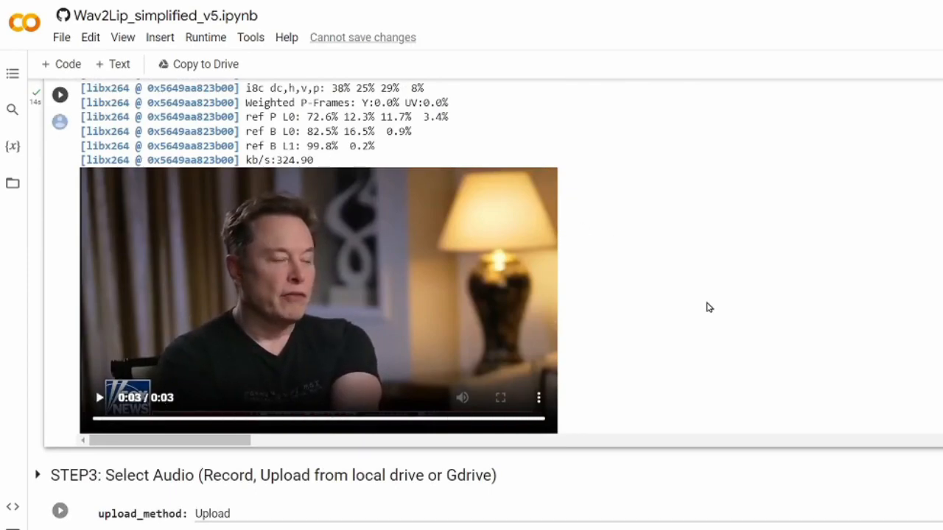
mouse_move(707, 347)
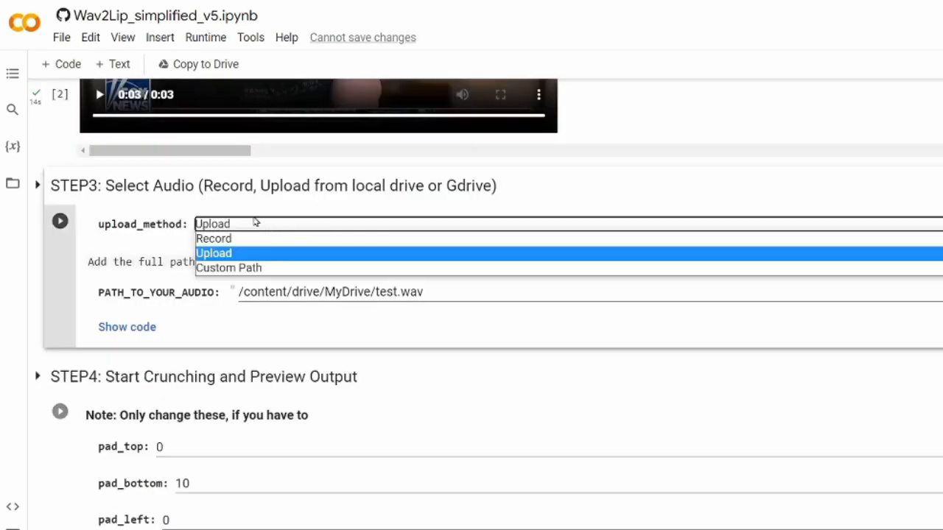
Upload the 2-second ElevenLabs Elon Musk MP3 in STEP3 via Upload.
click(214, 253)
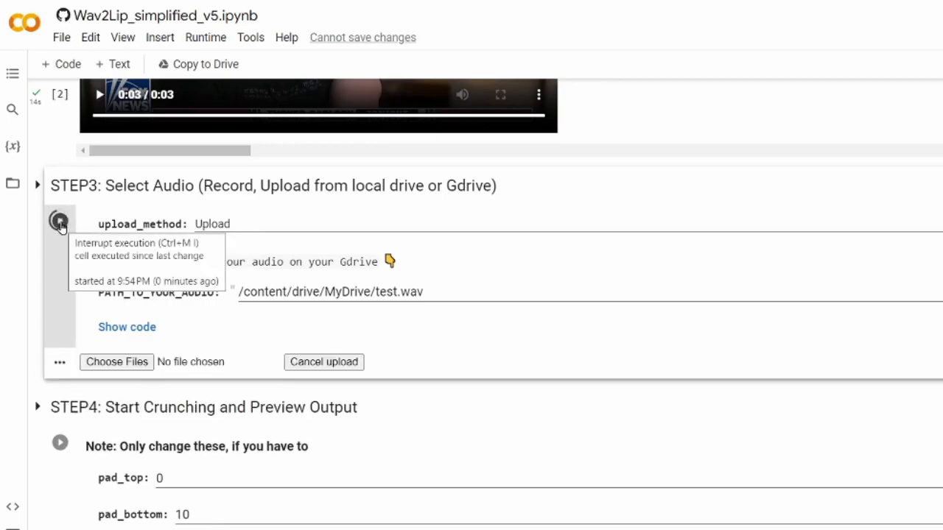
click(116, 362)
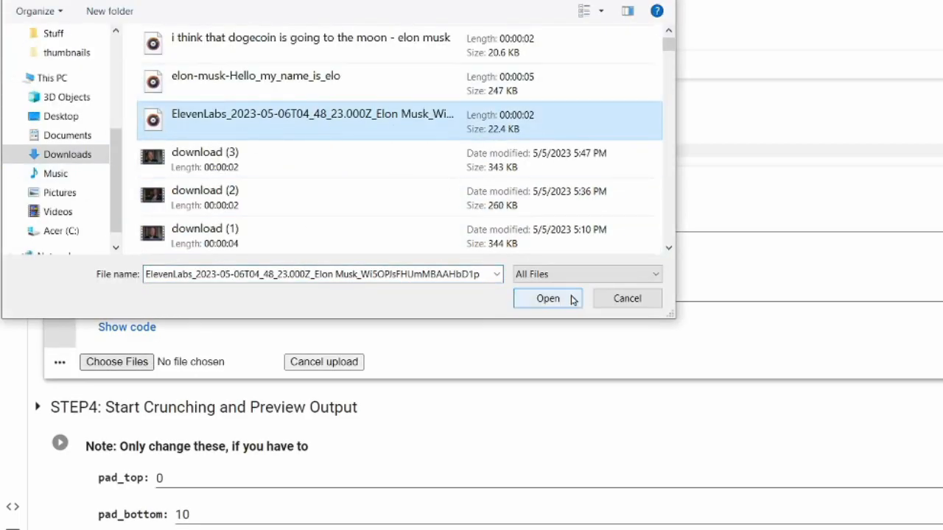
click(547, 299)
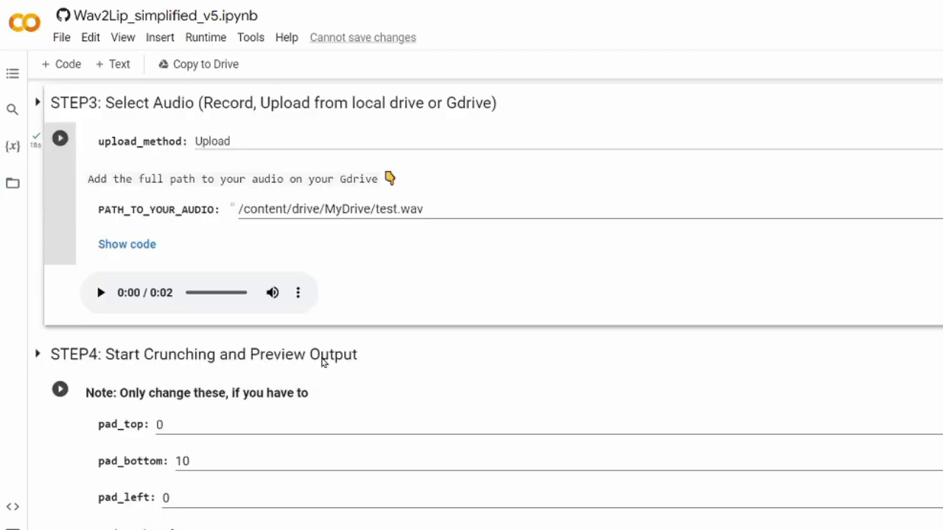
scroll(down, 3)
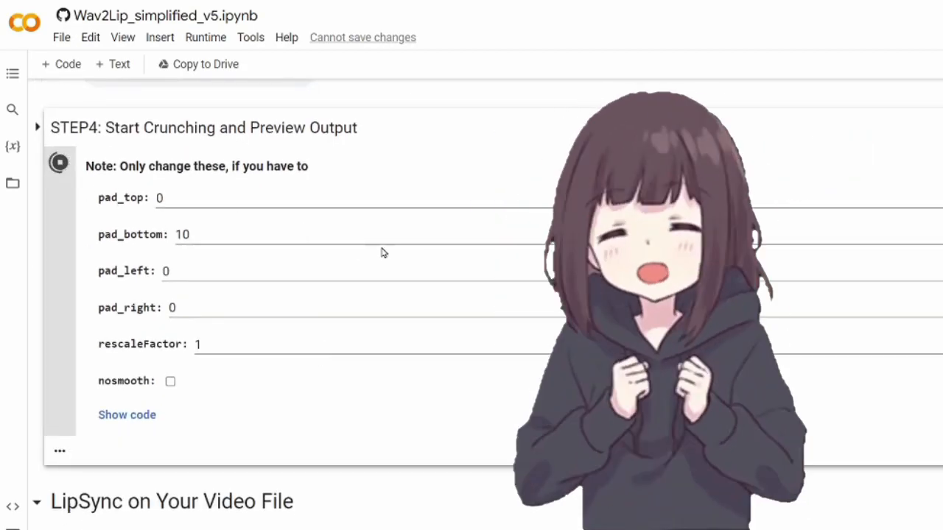
Run STEP4 Start Crunching with default padding to produce result_voice.mp4.
click(60, 138)
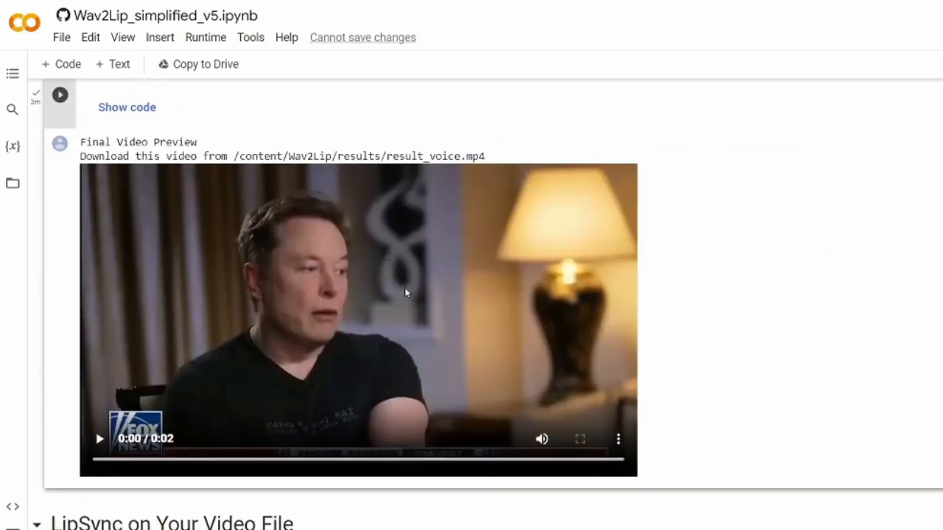
mouse_move(381, 276)
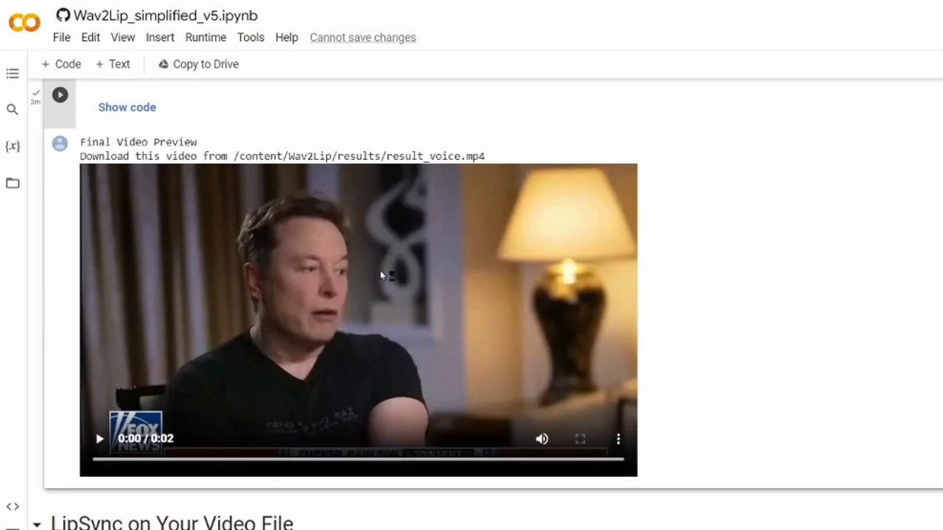
mouse_move(381, 275)
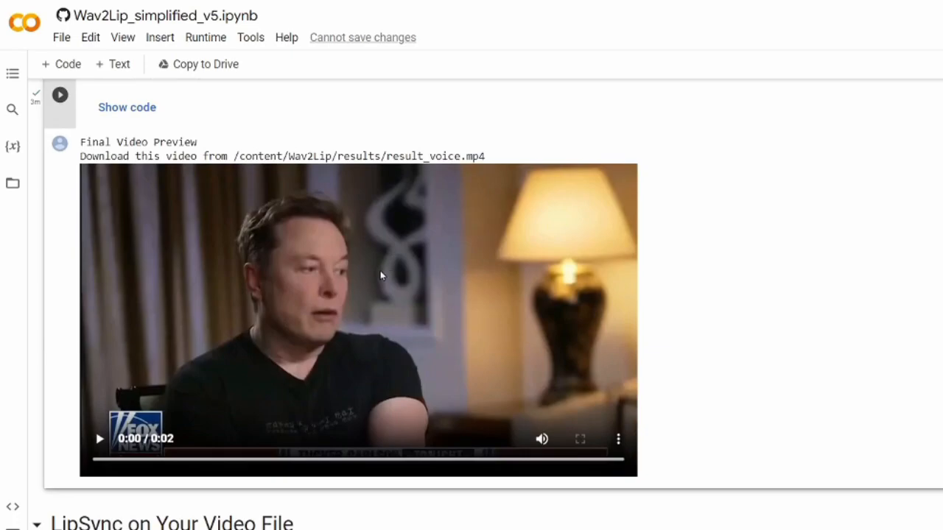